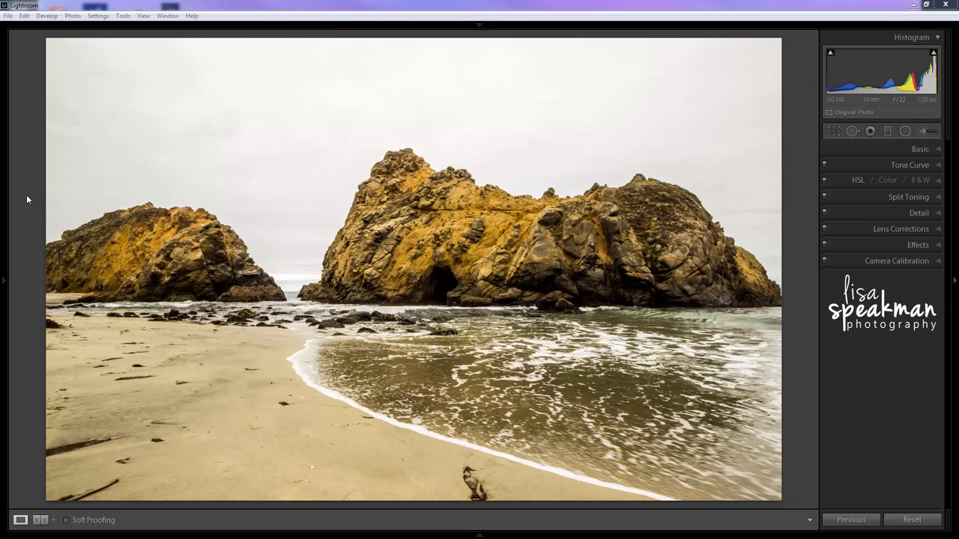
mouse_move(297, 118)
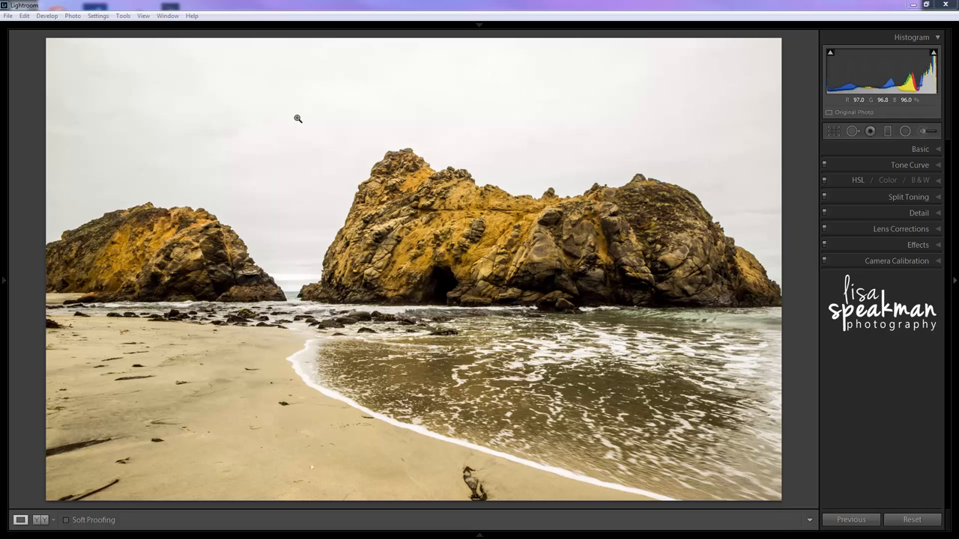
mouse_move(399, 138)
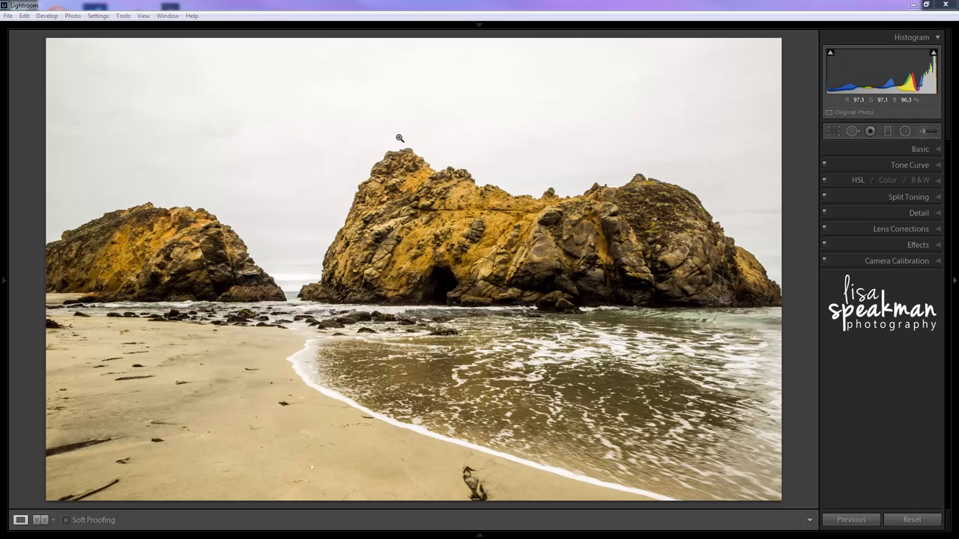
mouse_move(257, 153)
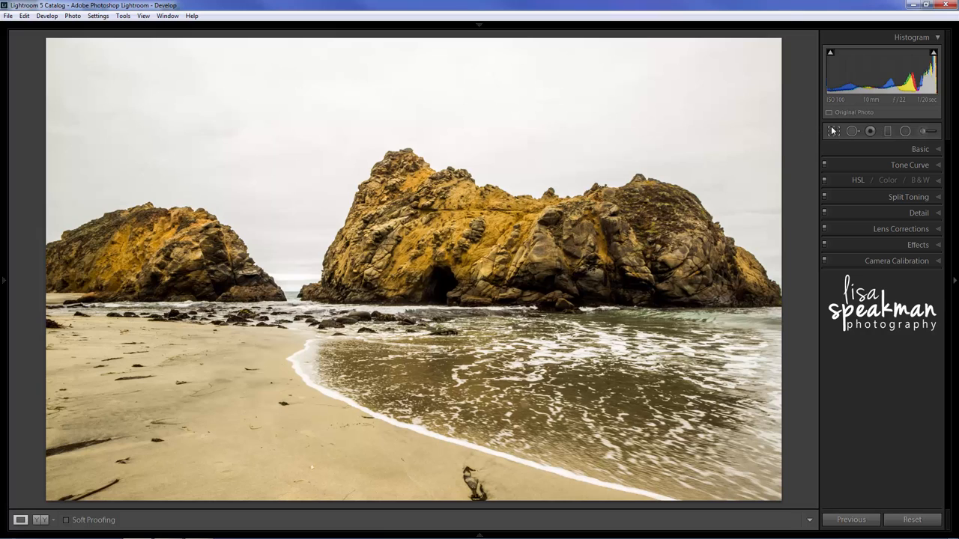
mouse_move(852, 132)
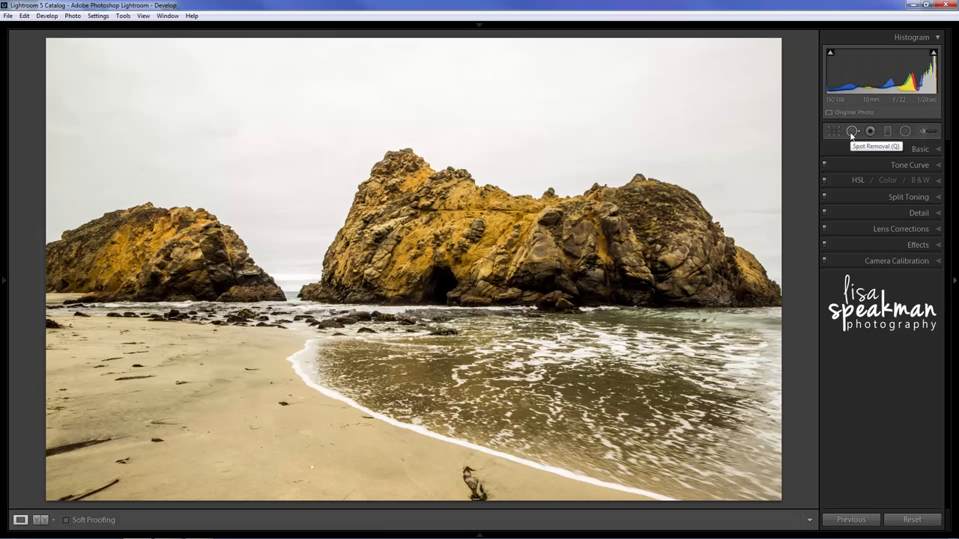
Activate the Spot Removal tool from the tool strip to begin healing dust spots
click(855, 132)
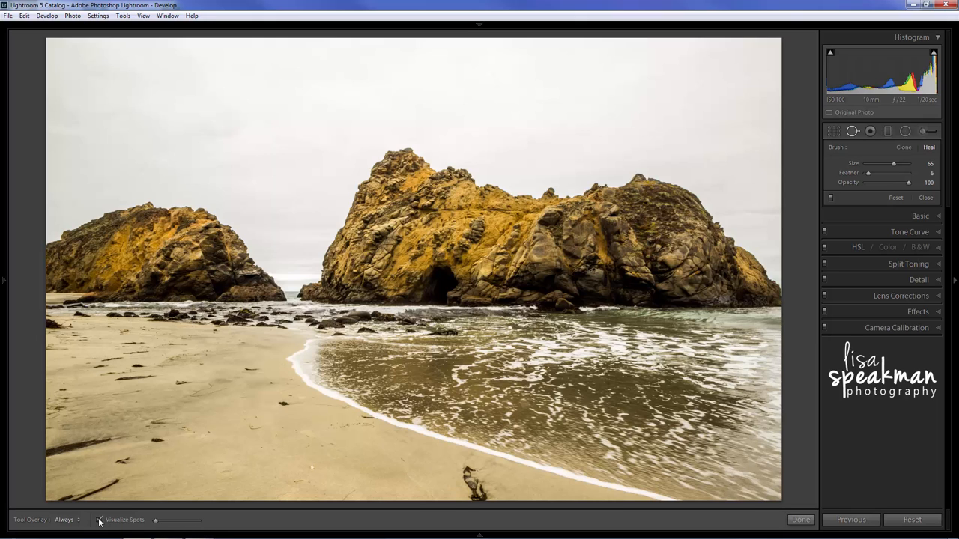
Enable Visualize Spots so the beach photo shows as a black-and-white edge map
click(99, 518)
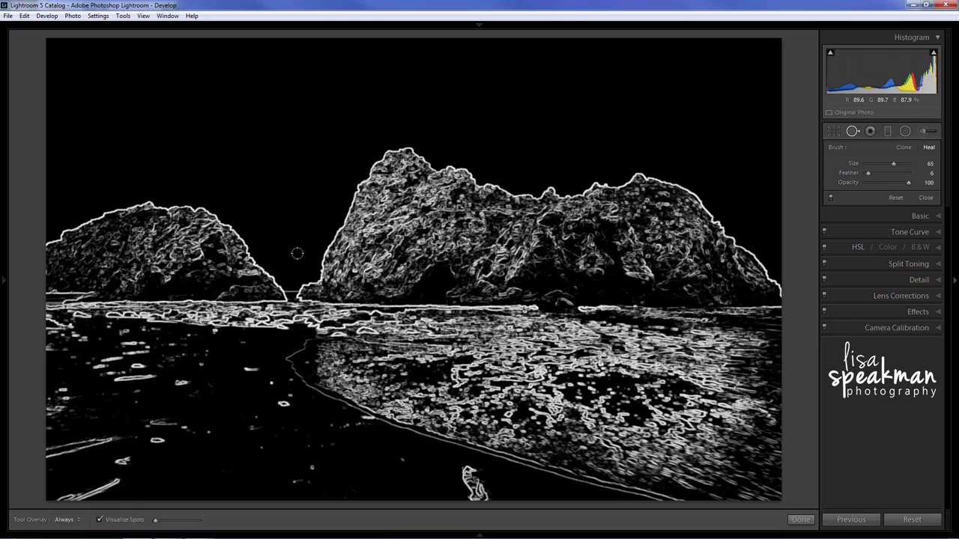
mouse_move(246, 231)
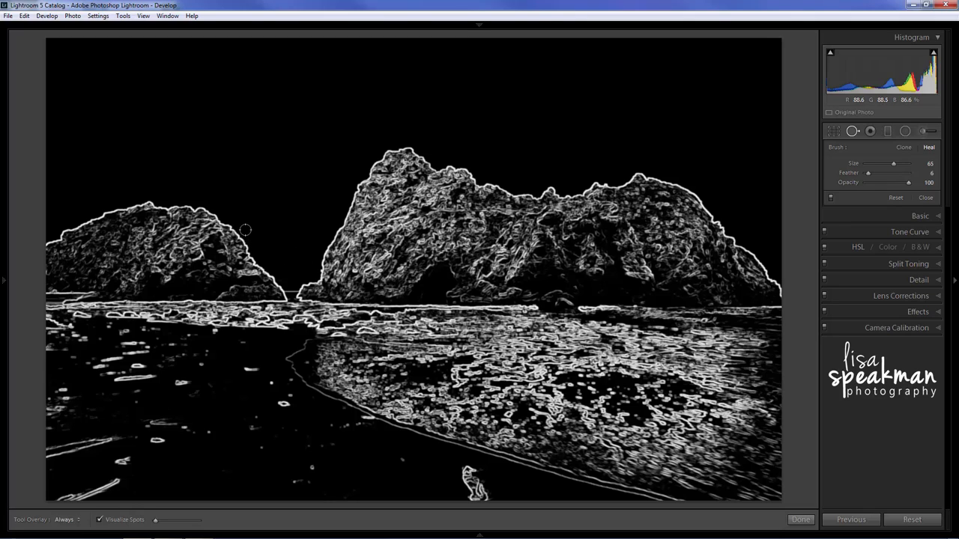
mouse_move(147, 533)
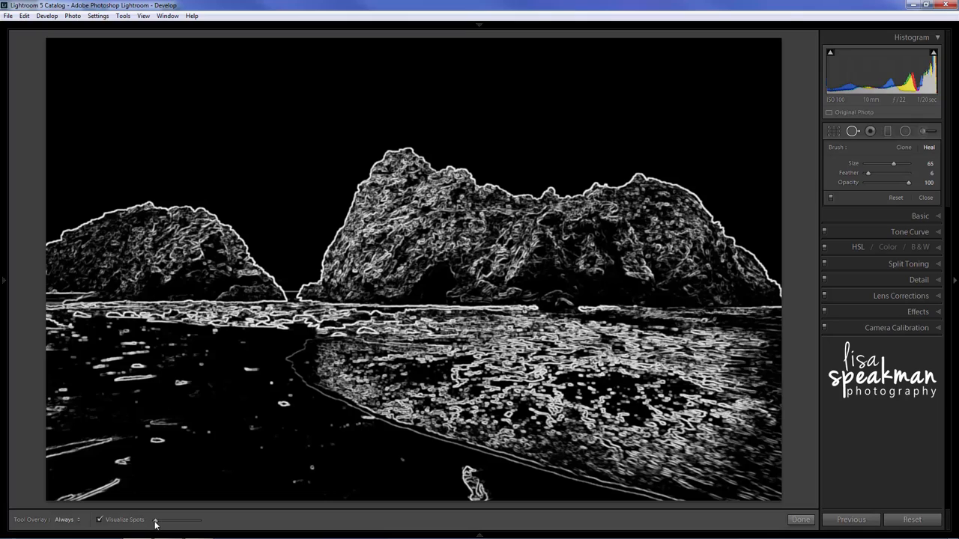
Raise the Visualize Spots threshold so sky dust spots appear as distinct rings
drag(156, 520, 192, 520)
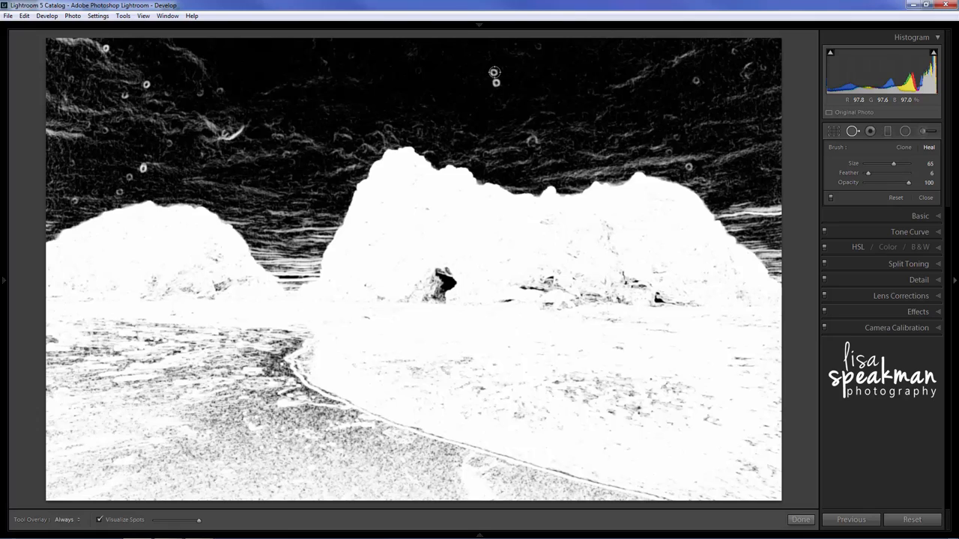
Heal the first dust spot in the upper sky with a Heal-mode spot
click(494, 72)
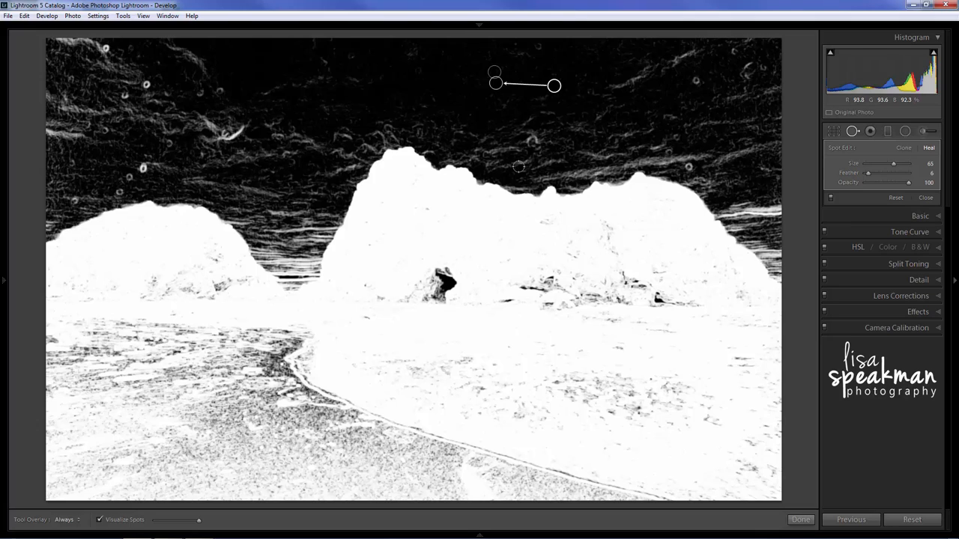
mouse_move(530, 145)
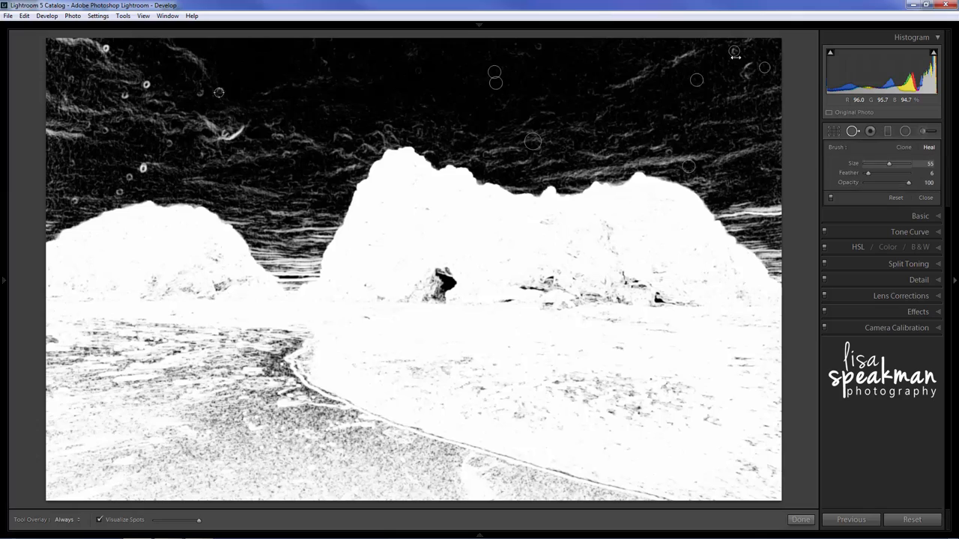
Heal six more dust spots across the left sky, above the left rock and right of the big rock
click(218, 93)
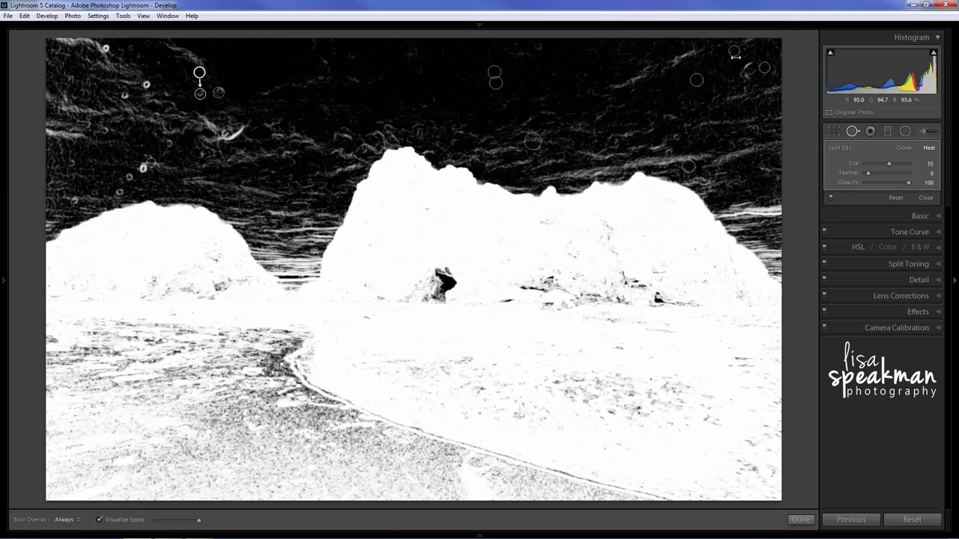
click(144, 168)
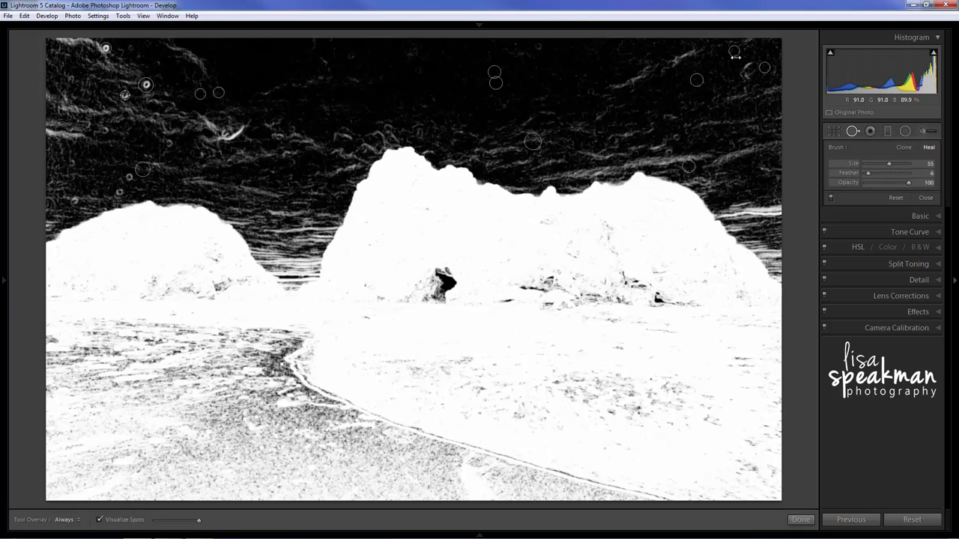
click(137, 99)
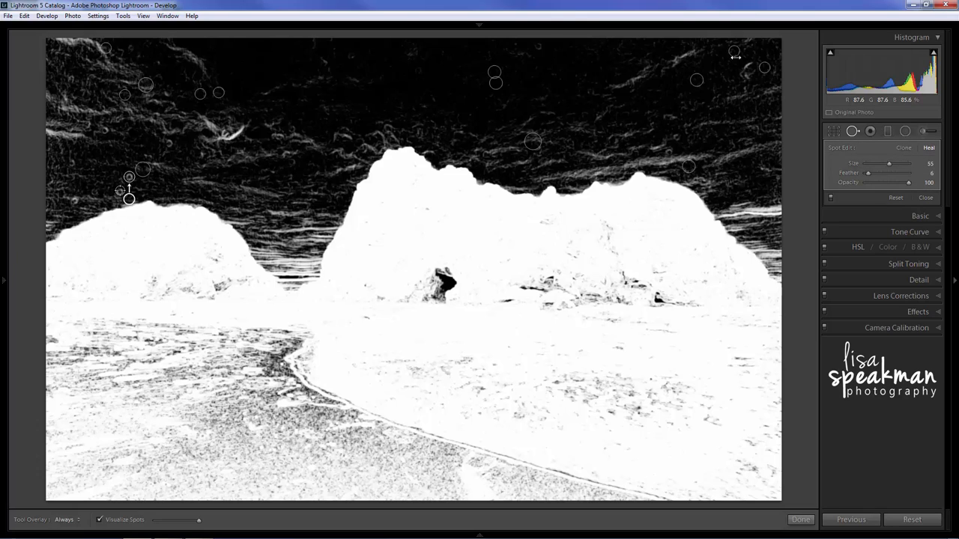
click(129, 192)
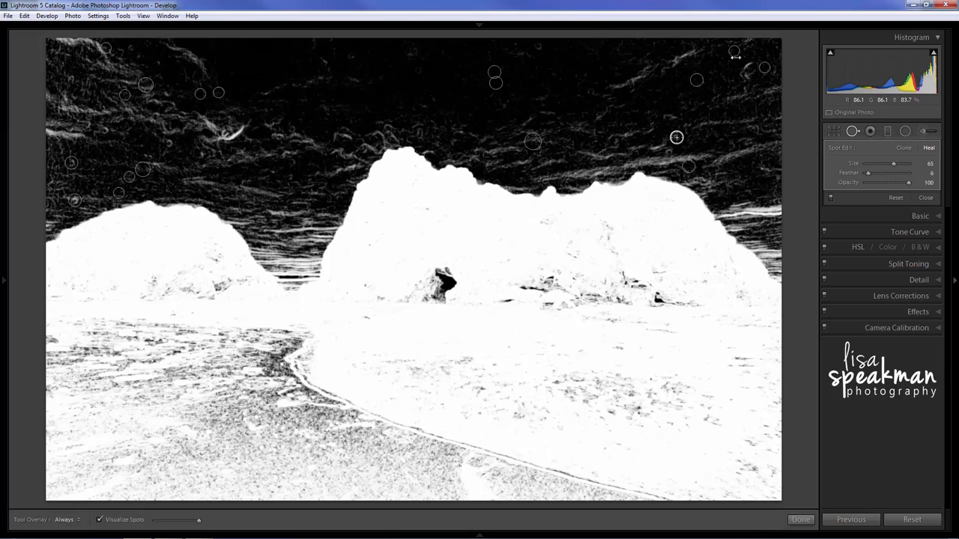
click(671, 123)
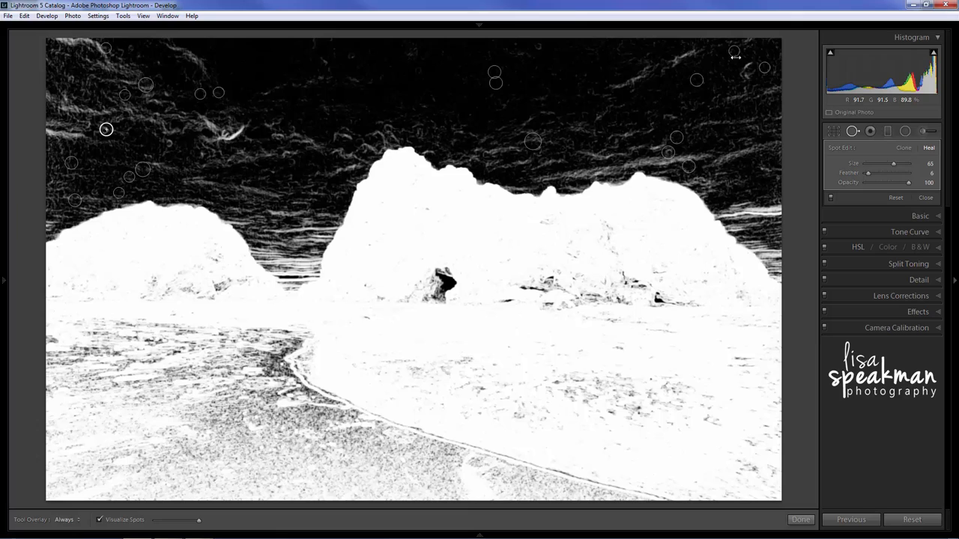
click(117, 144)
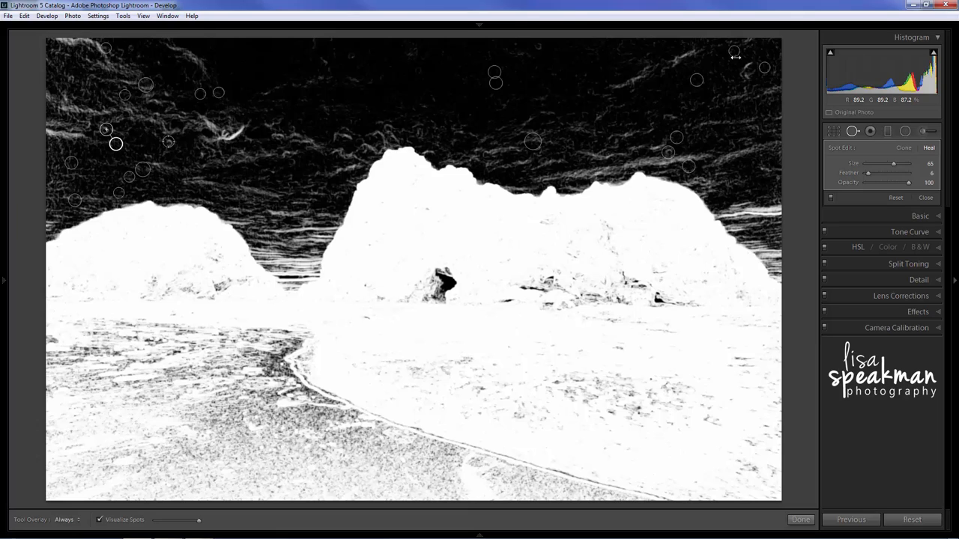